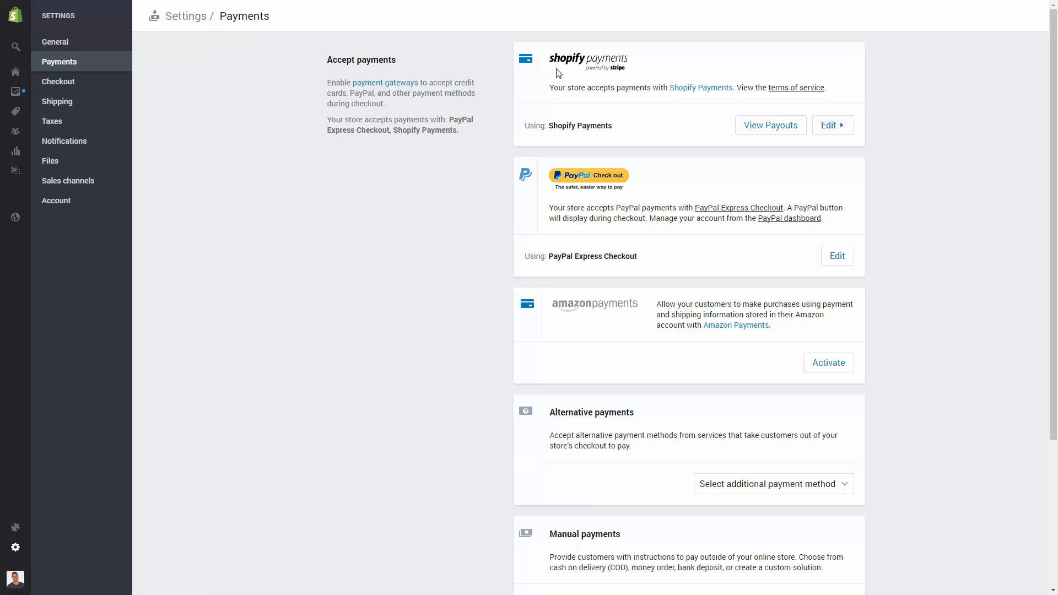
mouse_move(633, 78)
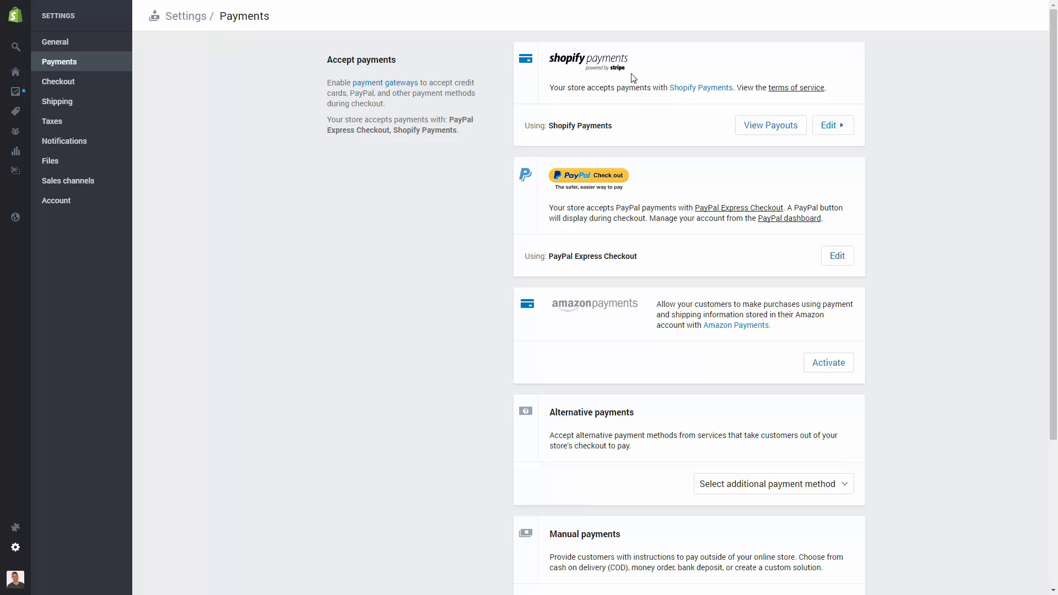
Step: Expand the Shopify Payments settings to reveal test mode, fraud prevention, cards and digital wallets
click(833, 126)
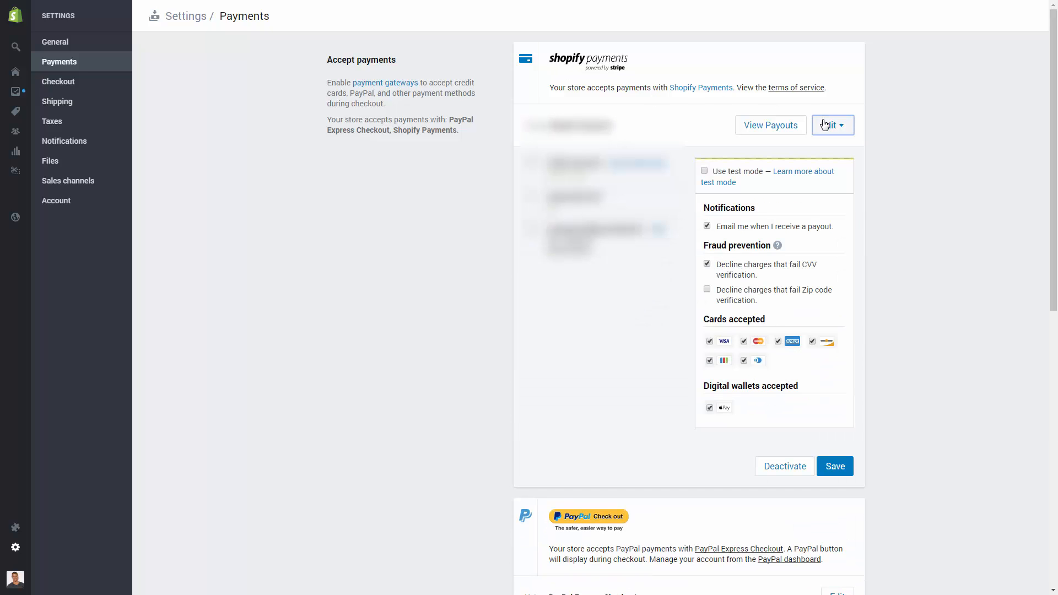
mouse_move(727, 292)
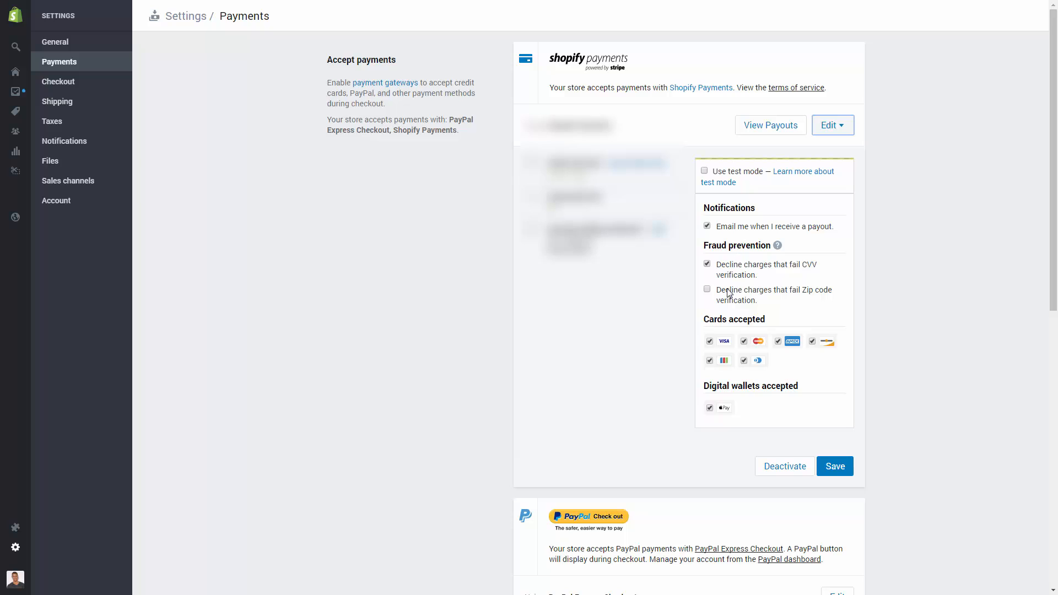
mouse_move(958, 253)
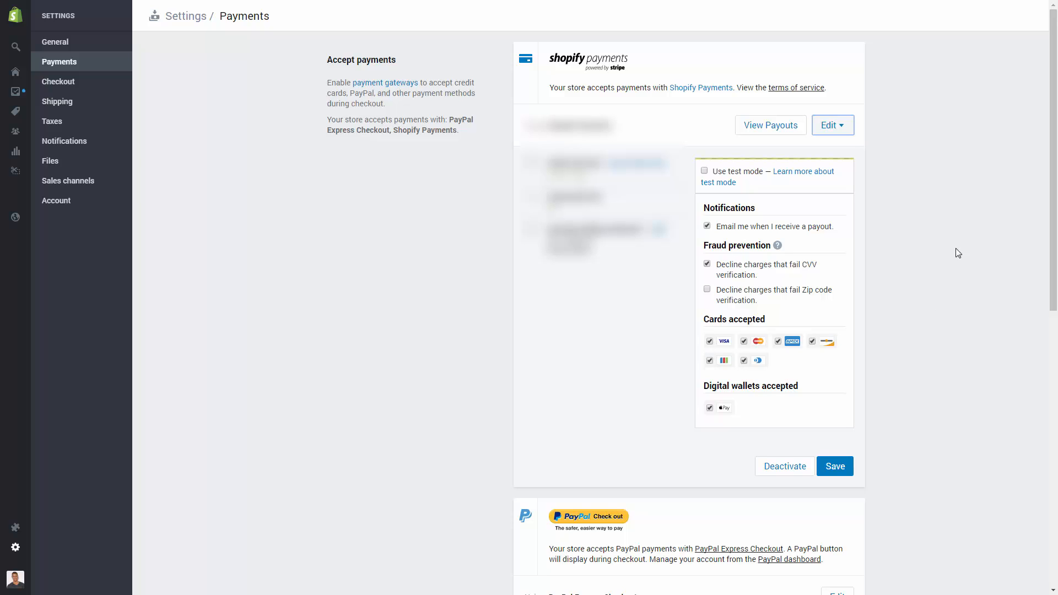
mouse_move(732, 408)
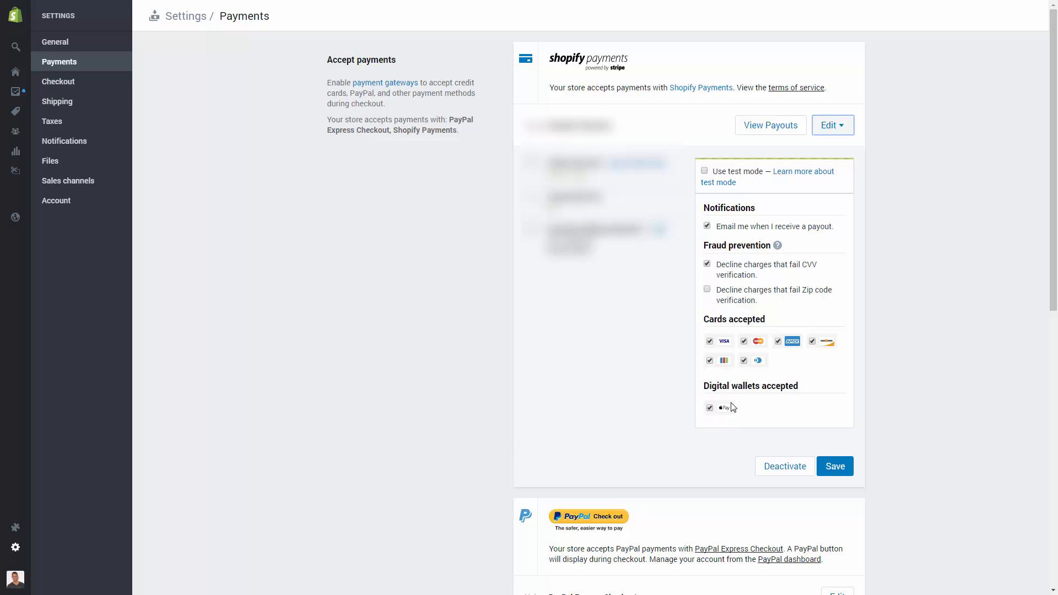
mouse_move(712, 418)
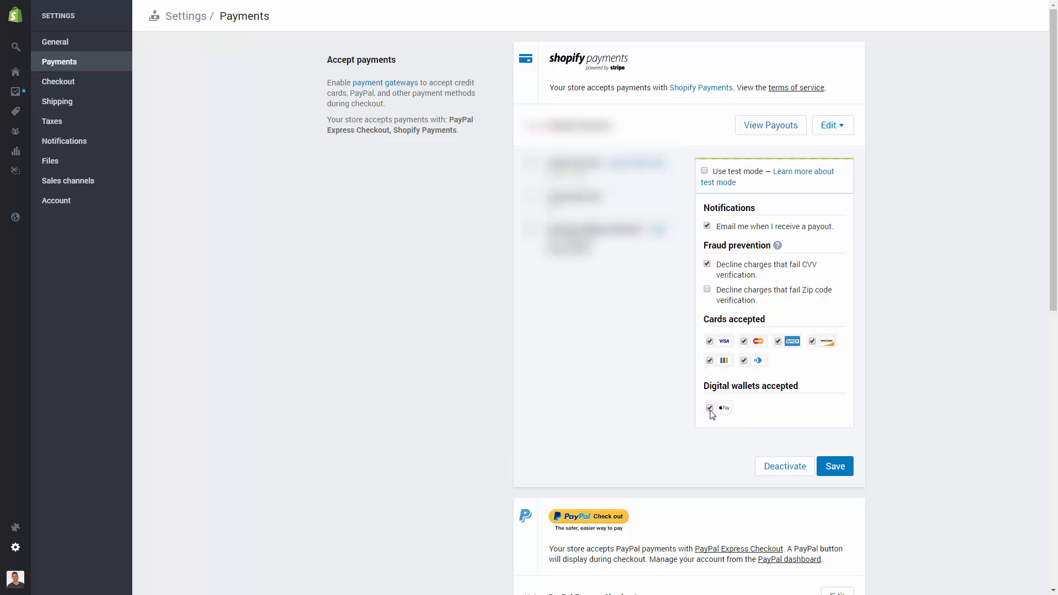
Step: Enable Apple Pay under digital wallets accepted and save the payment settings
click(835, 466)
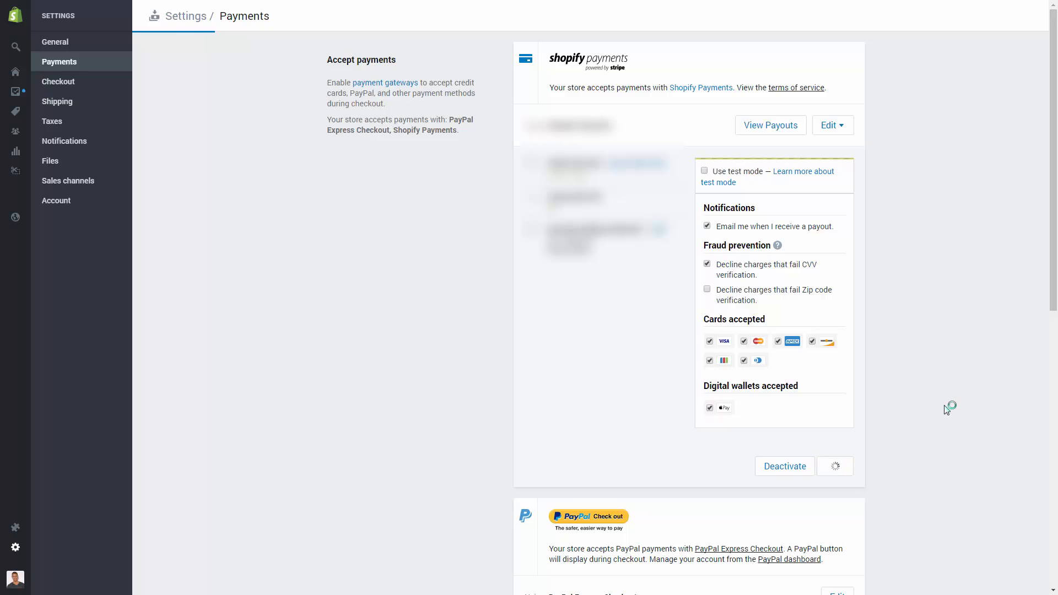
click(835, 466)
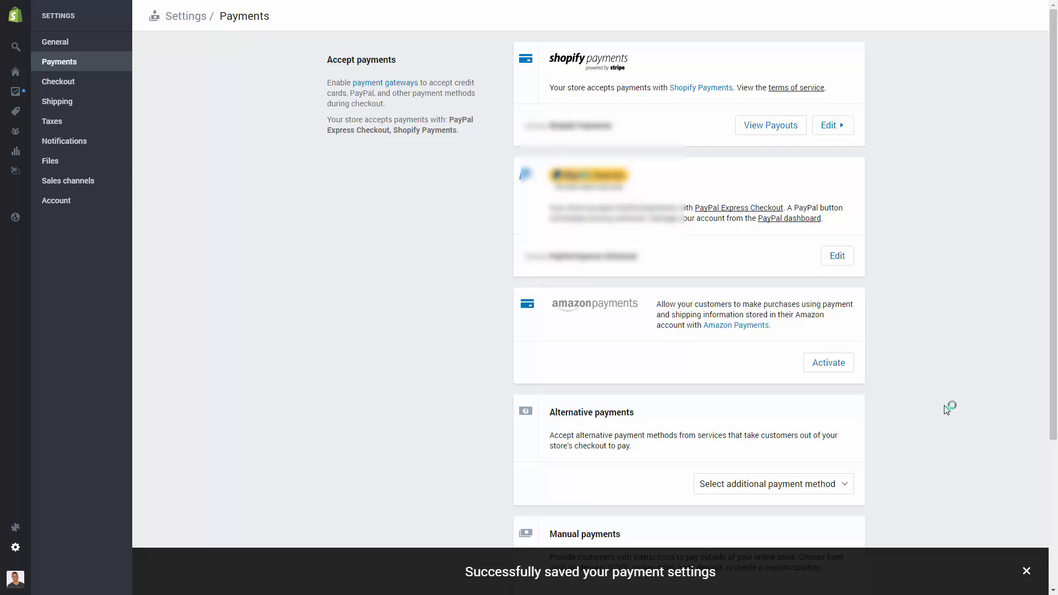